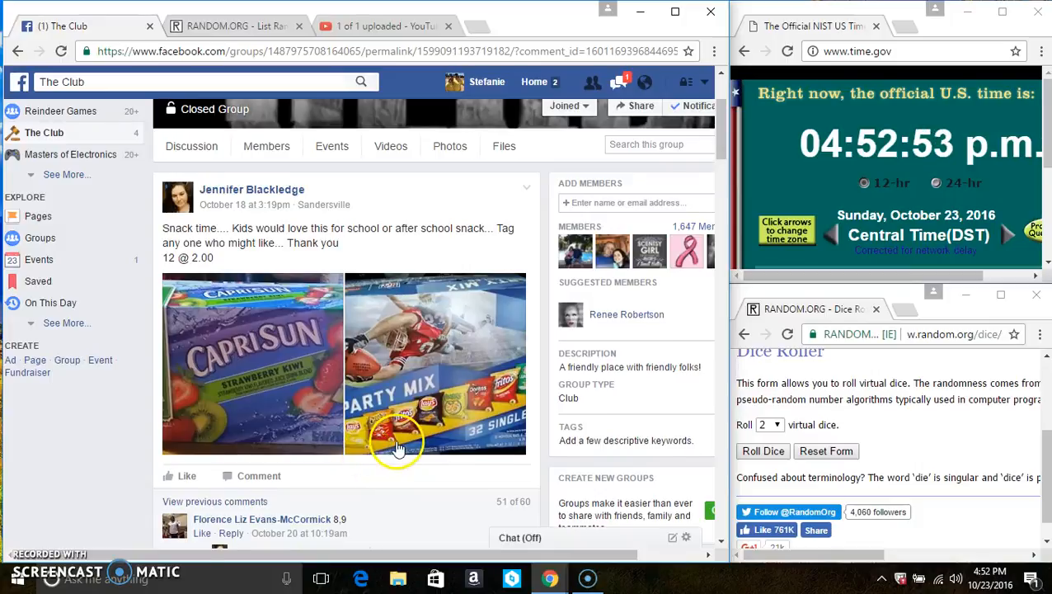
Scroll to the end of the giveaway comments, dismissing the antivirus expiry notice.
{"action": "scroll", "scroll_direction": "down", "scroll_amount": 3}
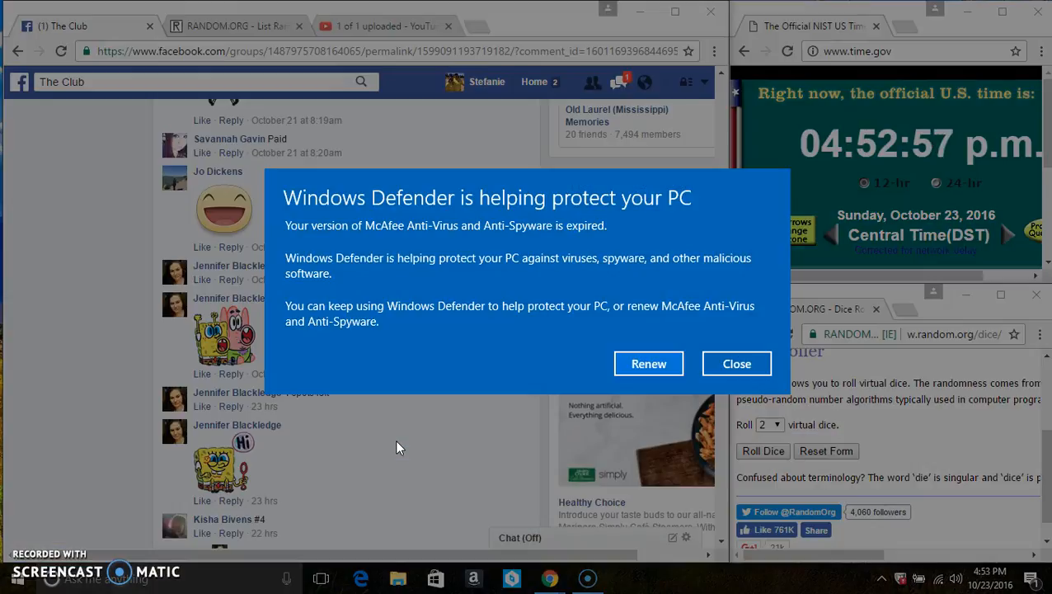
{"action": "left_click", "coordinate": [737, 363]}
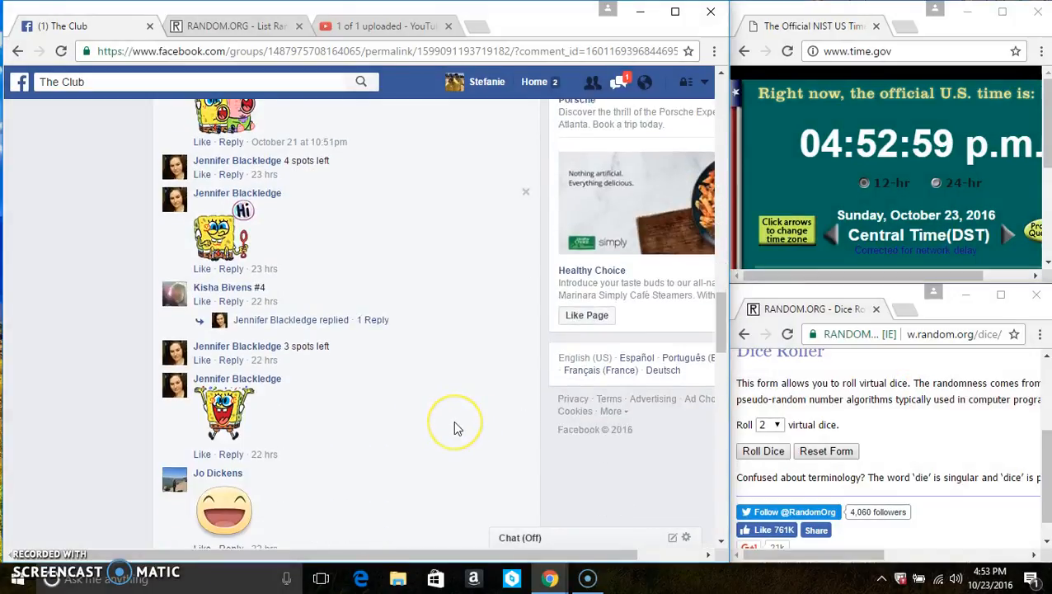
{"action": "scroll", "scroll_direction": "down", "scroll_amount": 3}
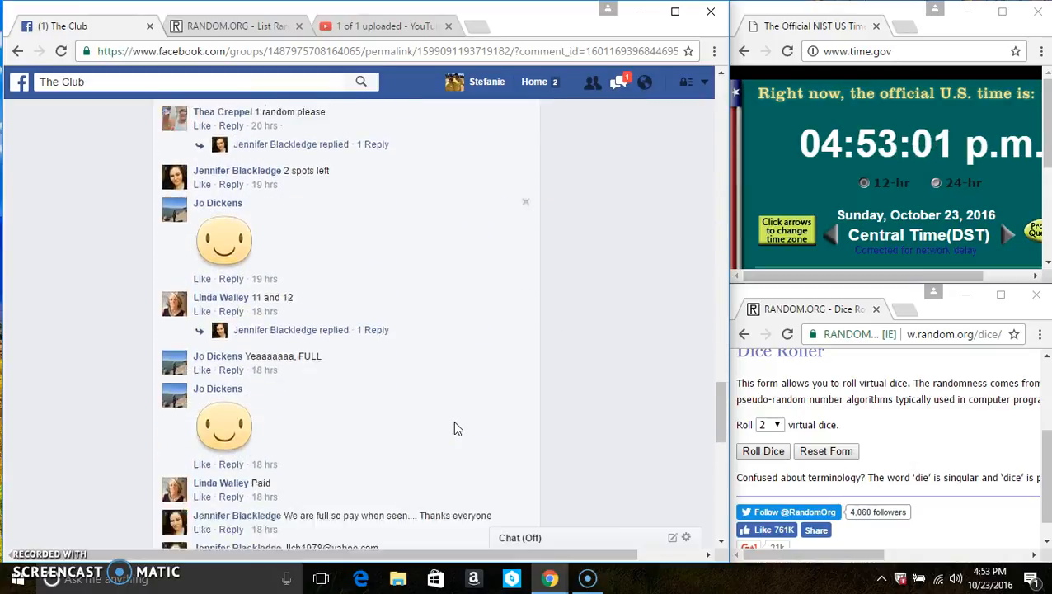
{"action": "scroll", "scroll_direction": "down", "scroll_amount": 3}
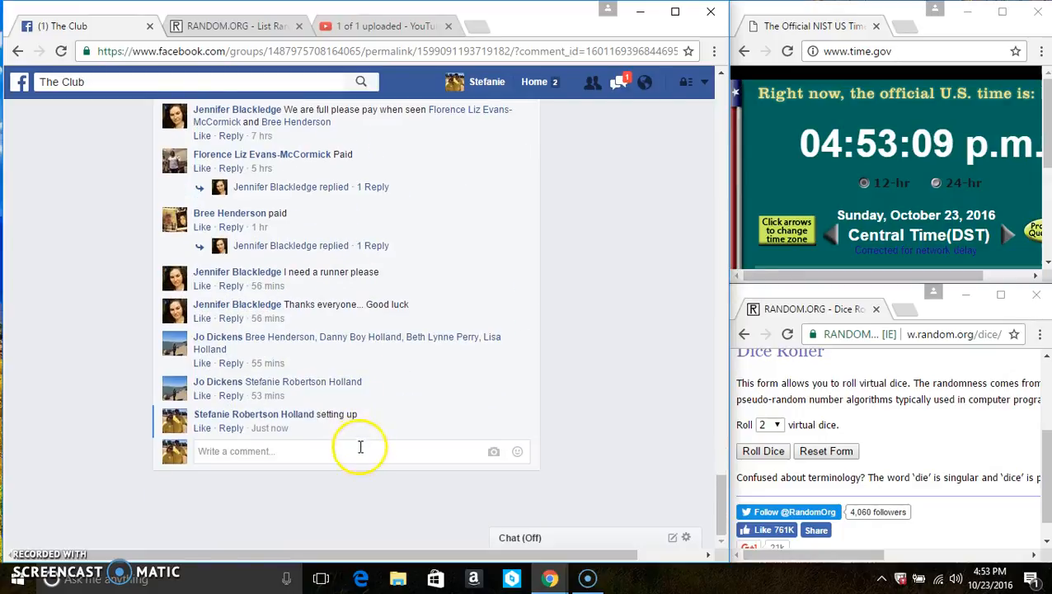
Comment 'live' on the giveaway thread.
{"action": "type", "text": "li"}
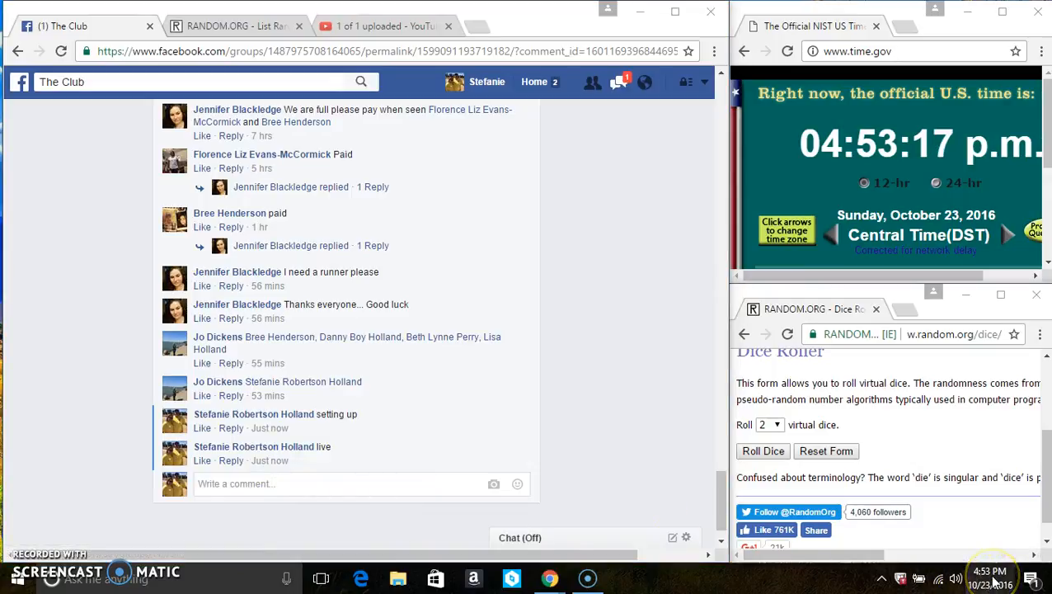
{"action": "mouse_move", "coordinate": [349, 161]}
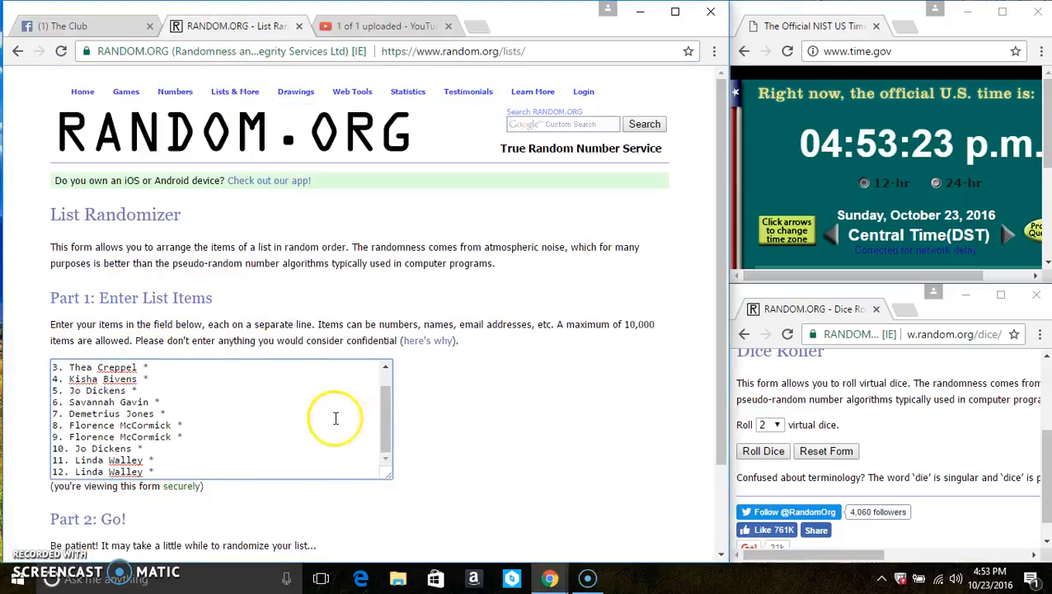
Scroll to Part 2 and roll two virtual dice, getting three and one.
{"action": "scroll", "scroll_direction": "down", "scroll_amount": 3}
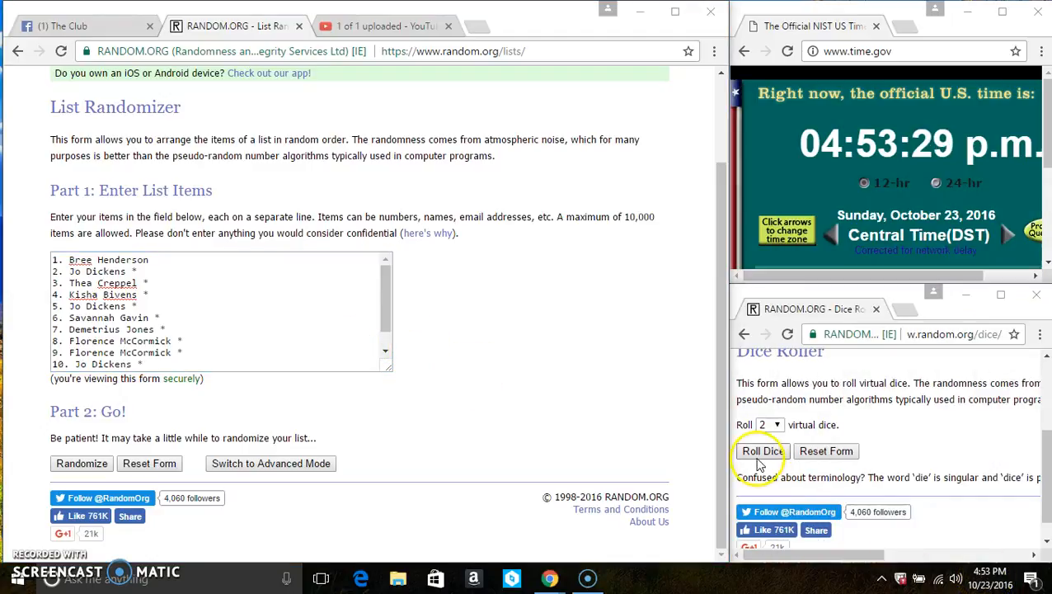
{"action": "left_click", "coordinate": [758, 451]}
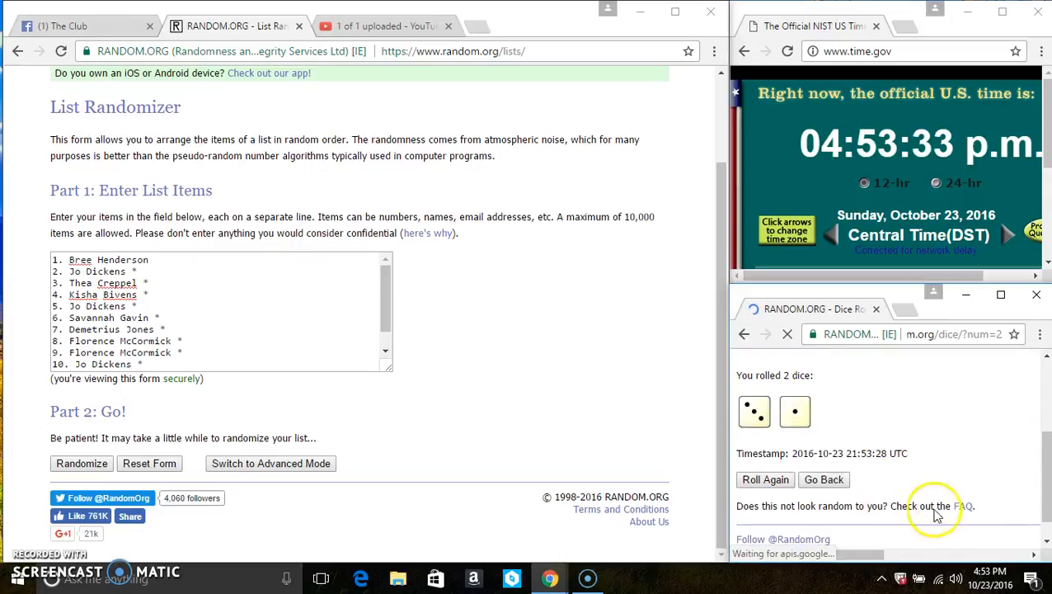
{"action": "left_click", "coordinate": [988, 575]}
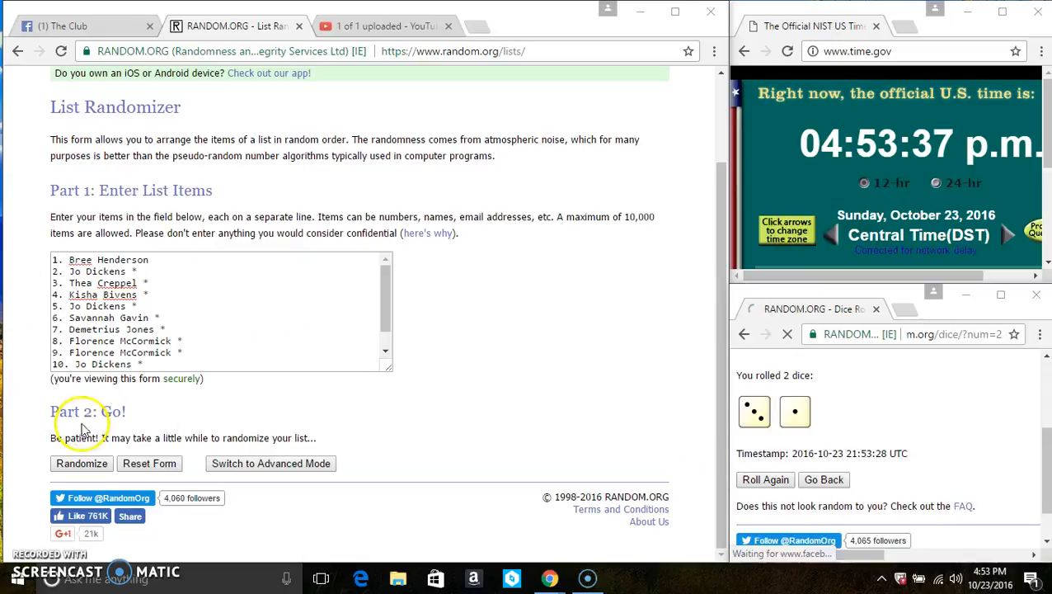
Randomize the 12-name list four times, then go back to the Facebook giveaway thread.
{"action": "left_click", "coordinate": [82, 462]}
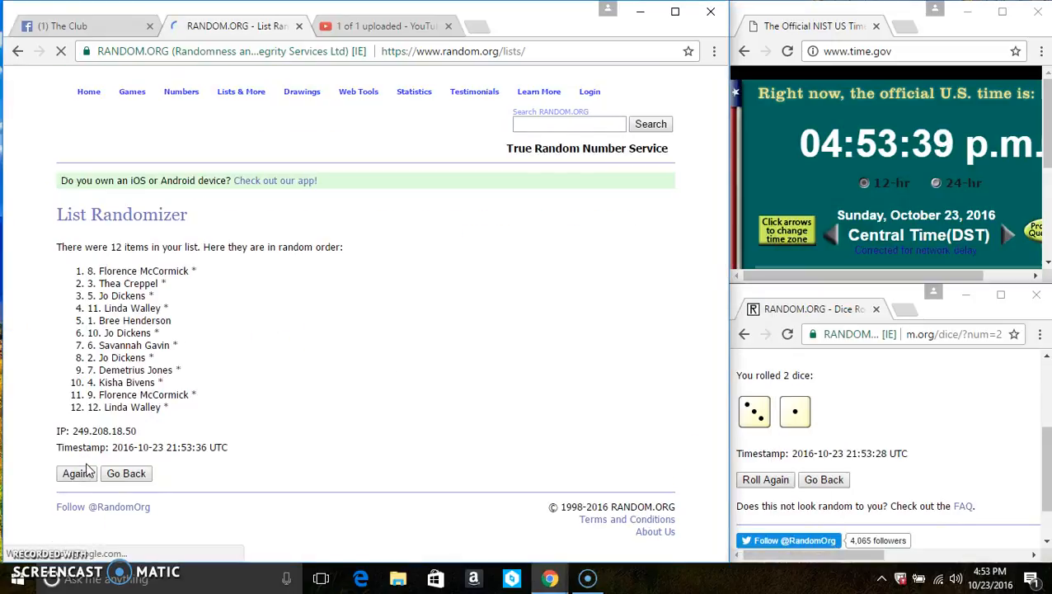
{"action": "left_click", "coordinate": [76, 473]}
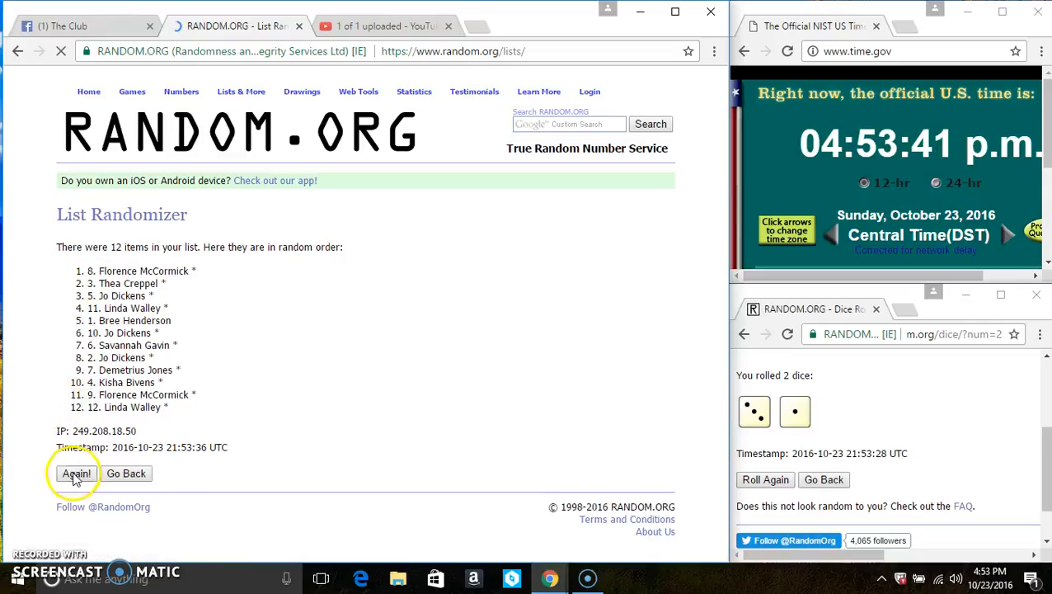
{"action": "left_click", "coordinate": [76, 472]}
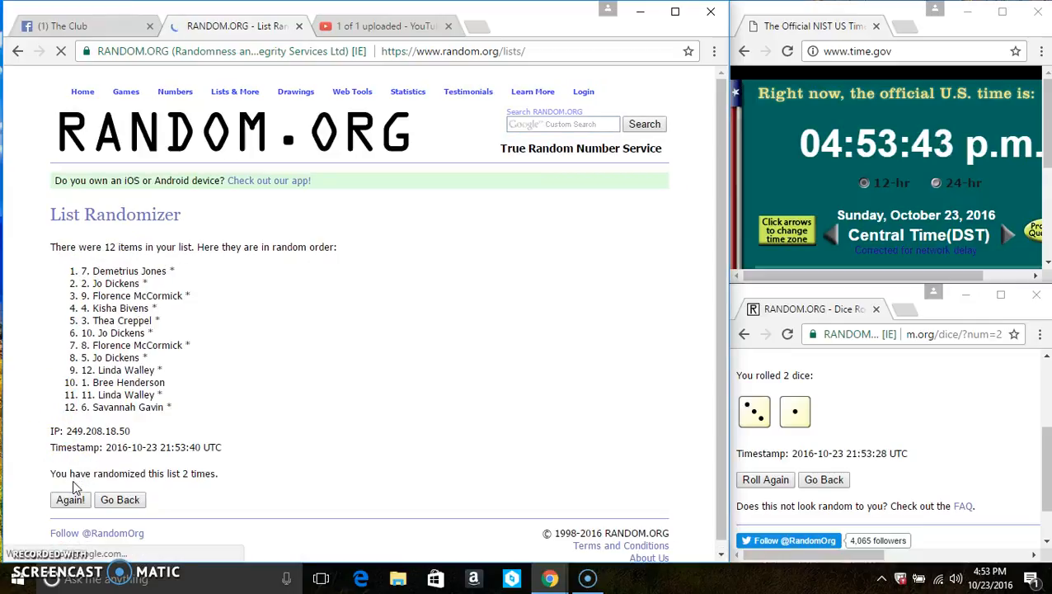
{"action": "left_click", "coordinate": [69, 499]}
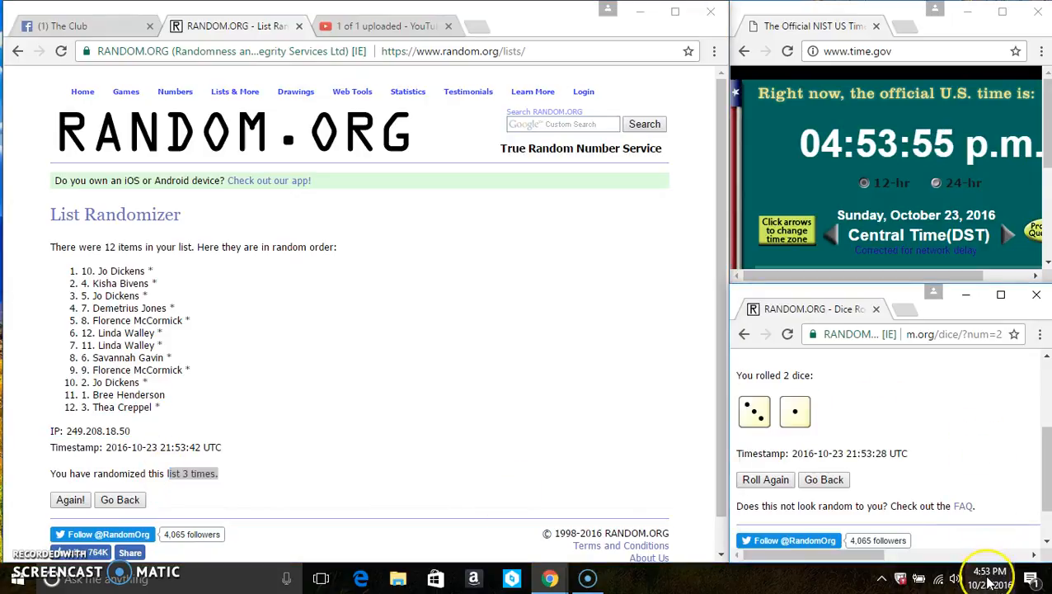
{"action": "left_click", "coordinate": [988, 572]}
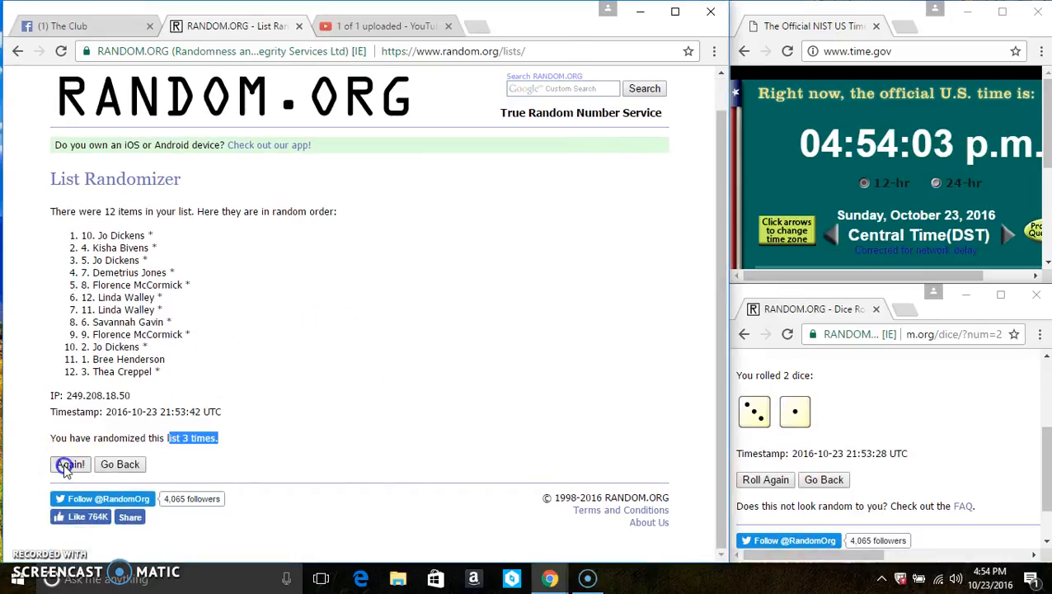
{"action": "left_click", "coordinate": [69, 464]}
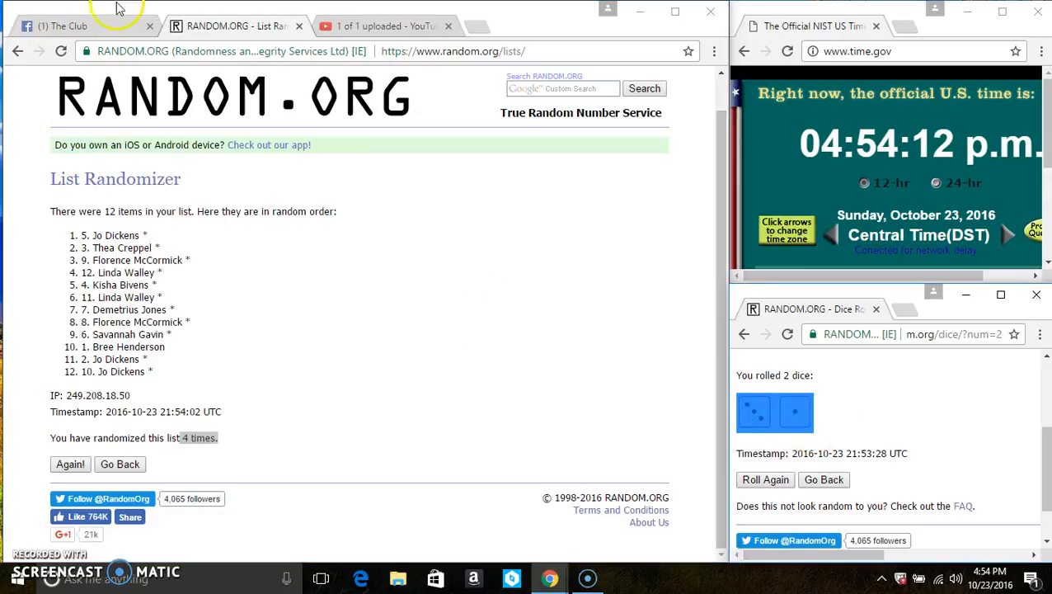
{"action": "left_click", "coordinate": [62, 25]}
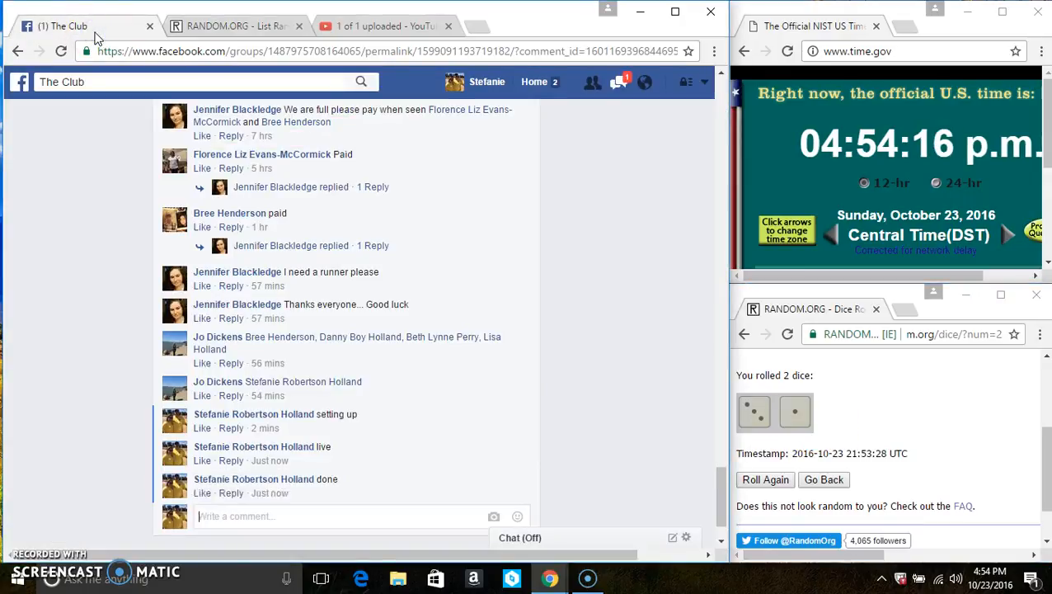
{"action": "mouse_move", "coordinate": [272, 494]}
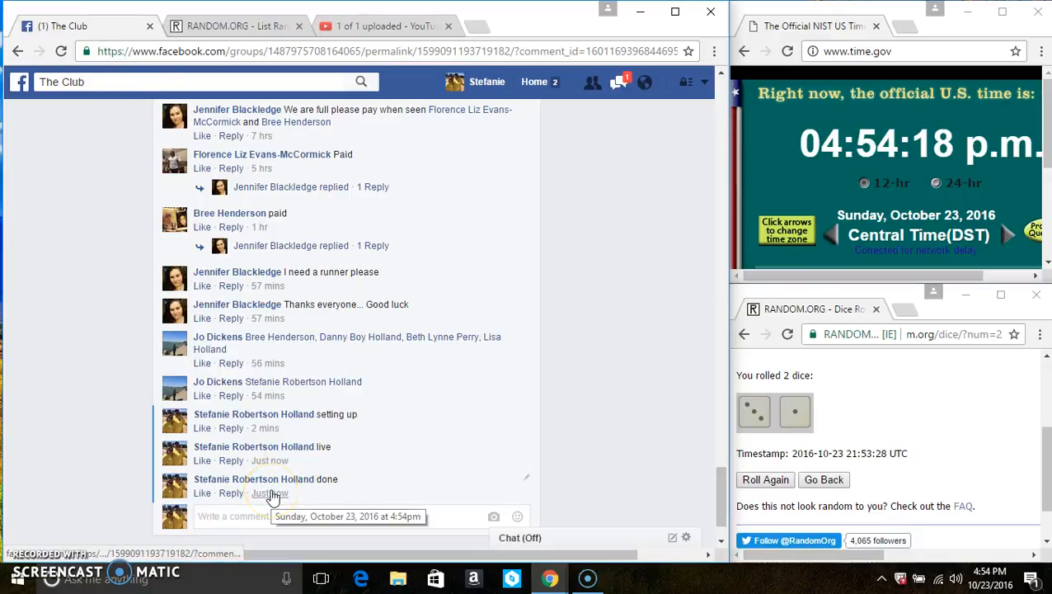